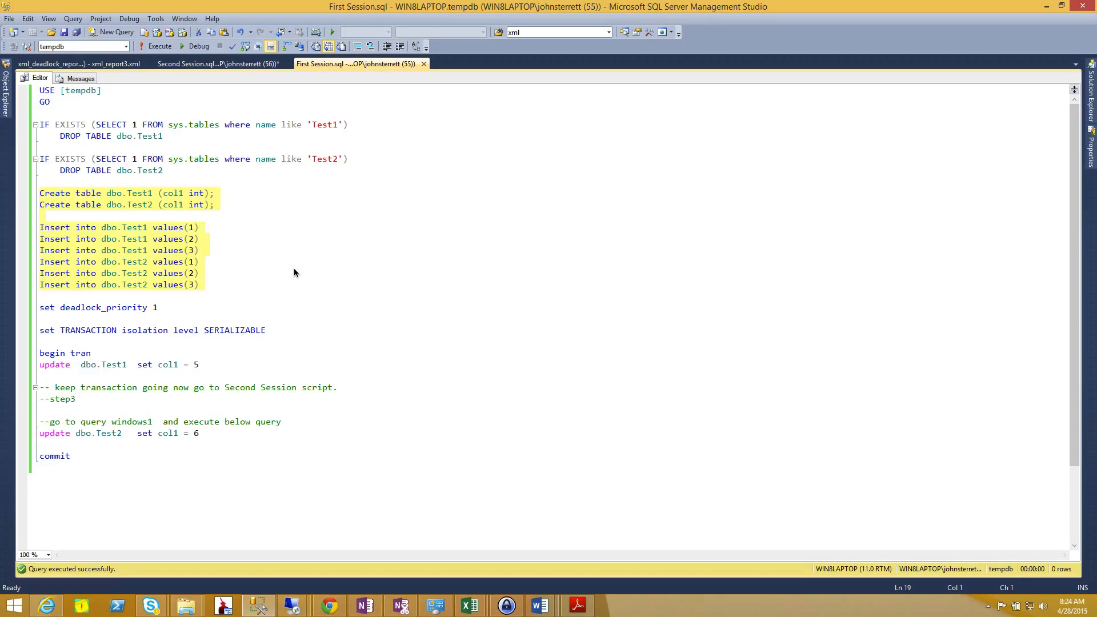
- Execute the CREATE TABLE and INSERT statements to build Test1 and Test2 with values 1, 2, 3
left_click(41, 295)
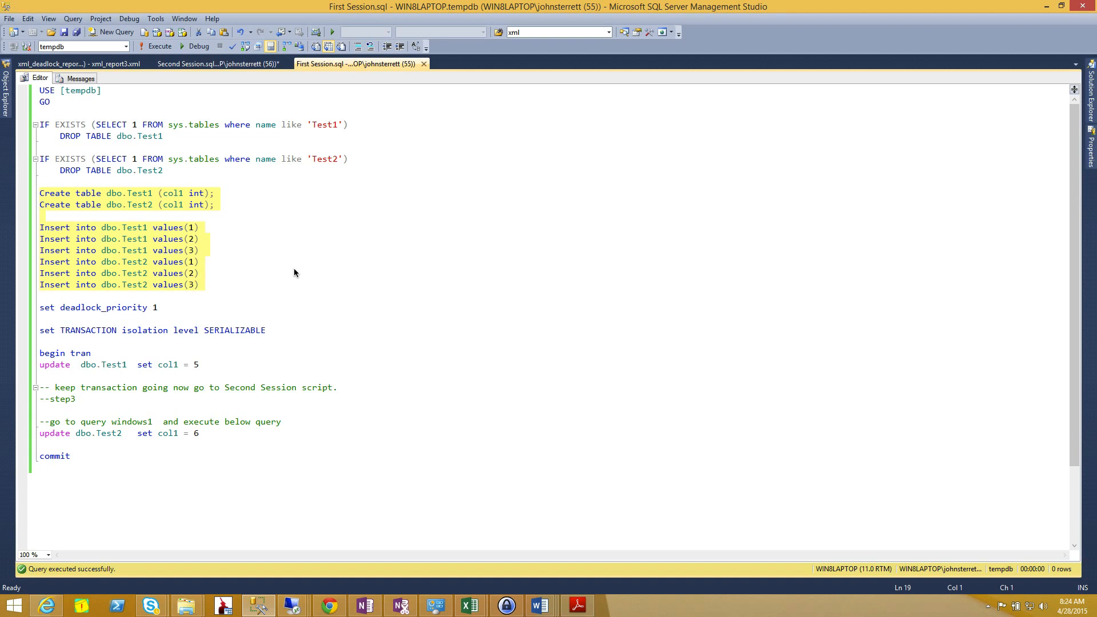
mouse_move(280, 220)
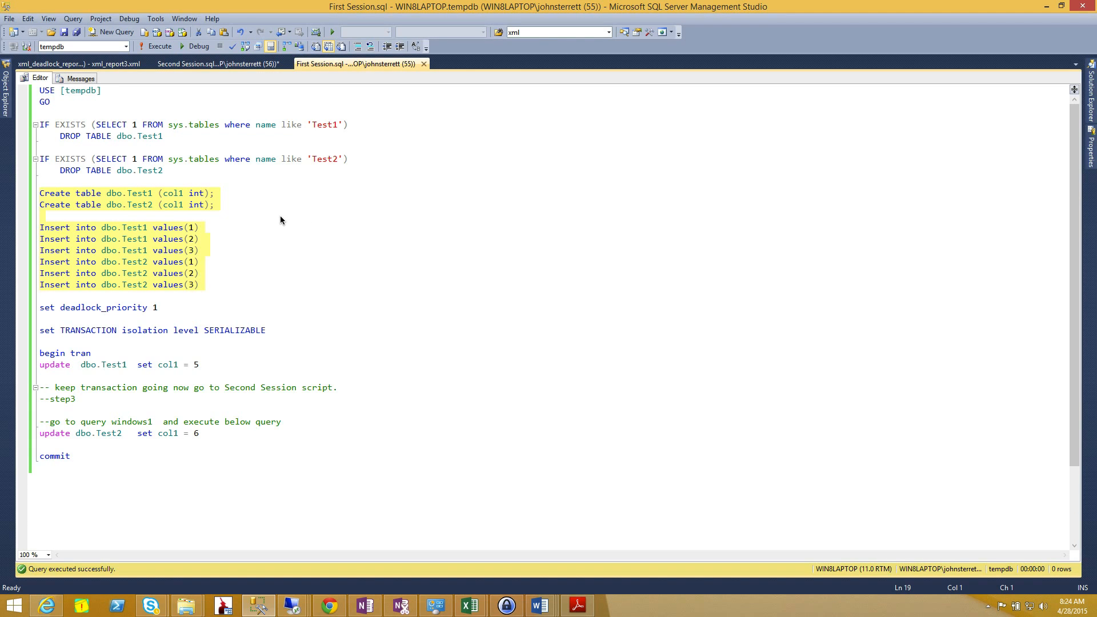
mouse_move(289, 161)
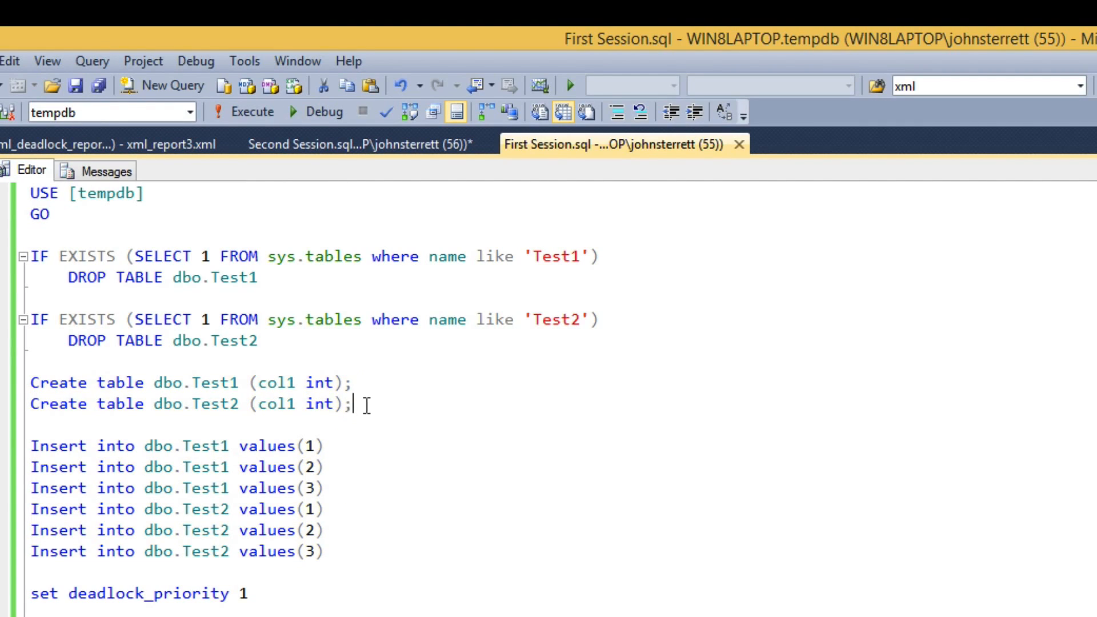
left_click_drag(353, 403, 31, 383)
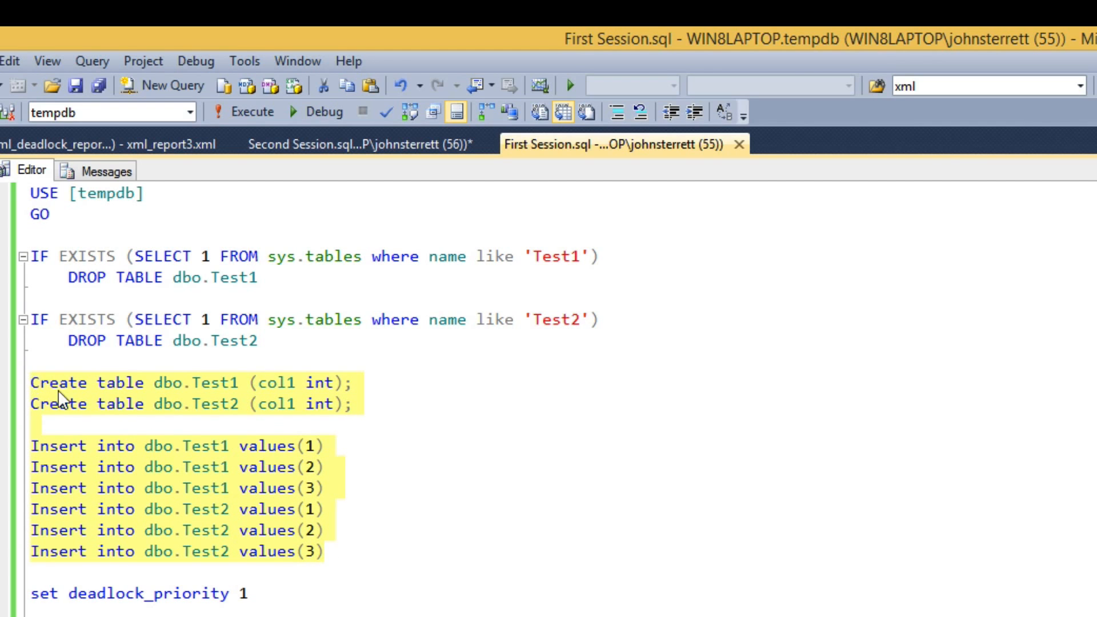
left_click(236, 68)
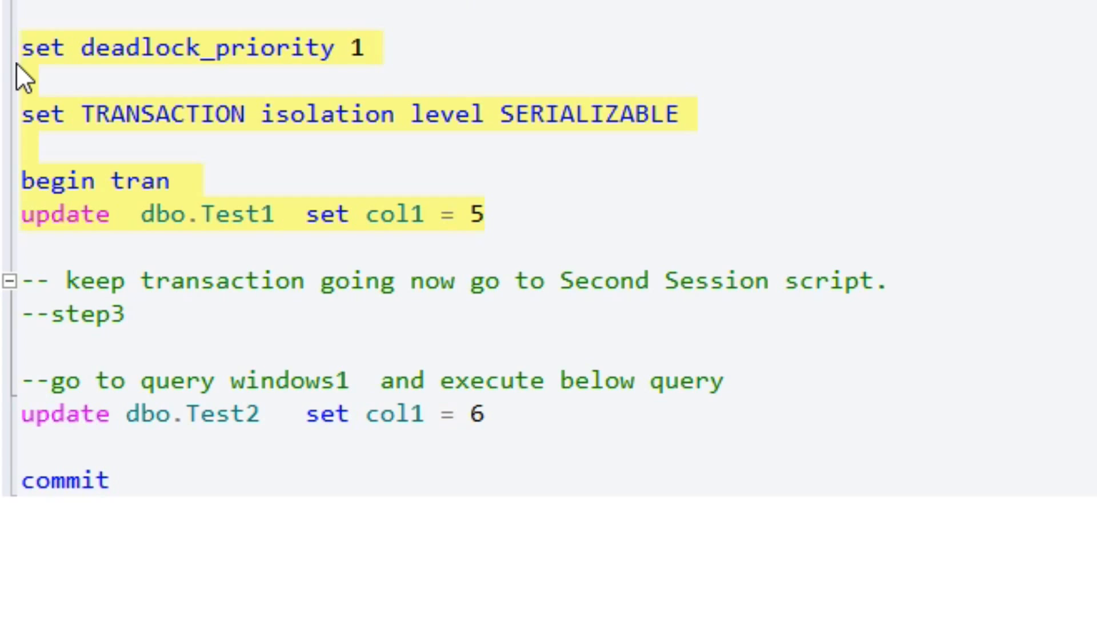
- Run the first session's open transaction updating Test1 to 5, then mark the second session's transaction statements
left_click(173, 51)
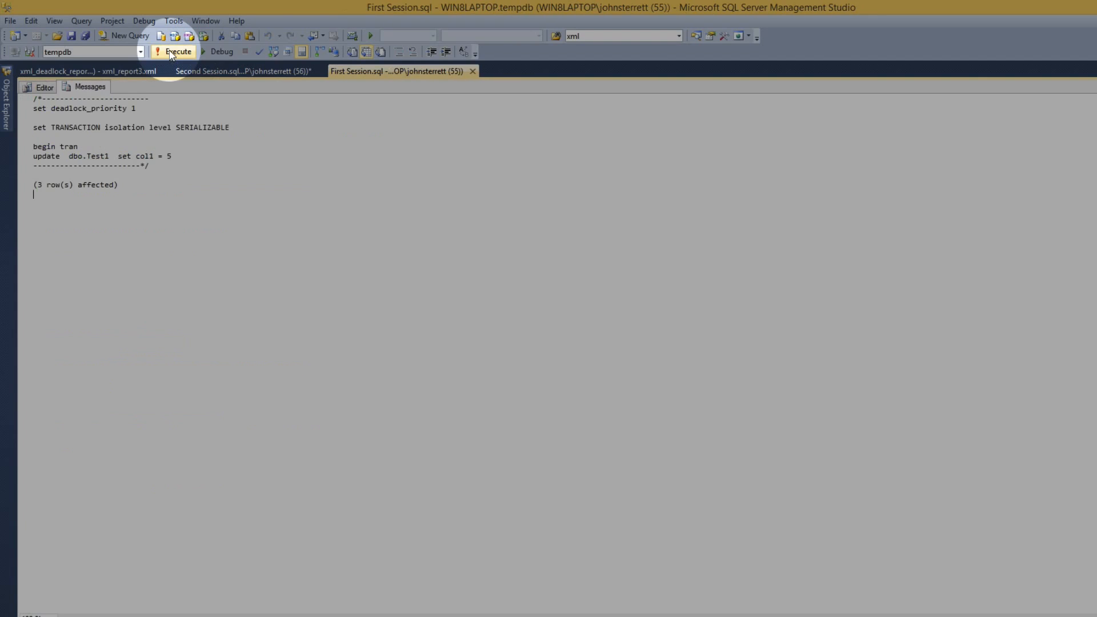
left_click(435, 104)
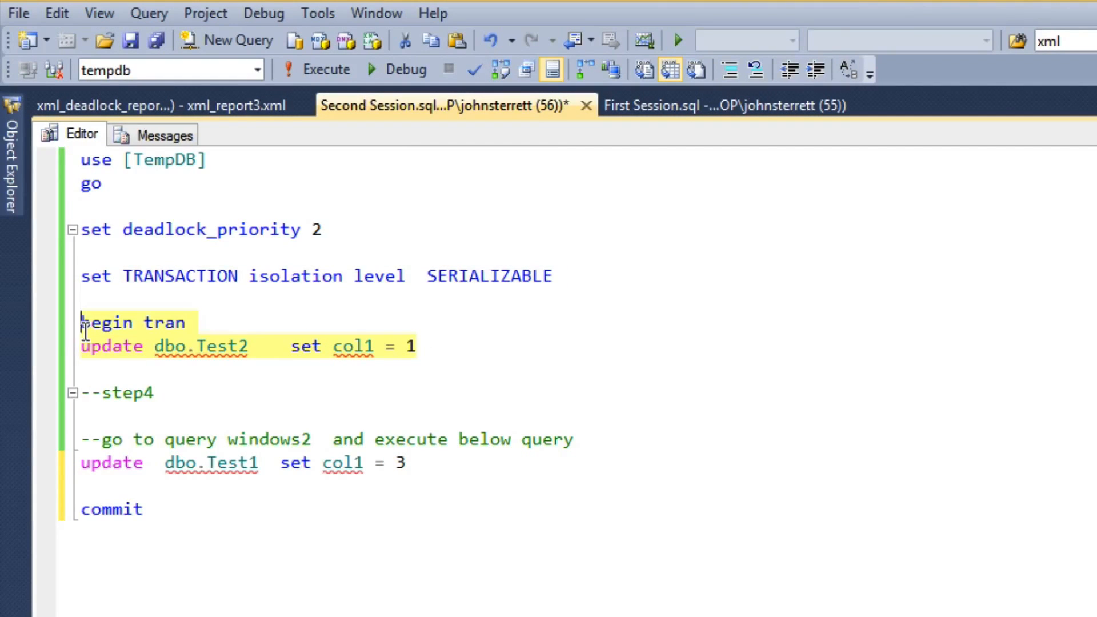
left_click_drag(83, 322, 82, 160)
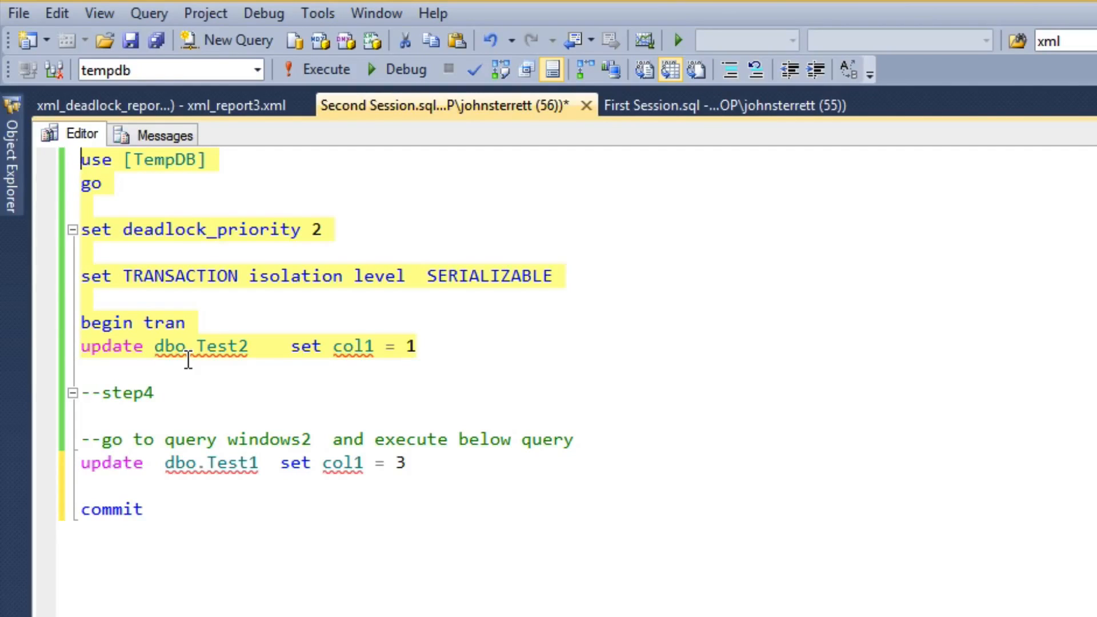
mouse_move(291, 89)
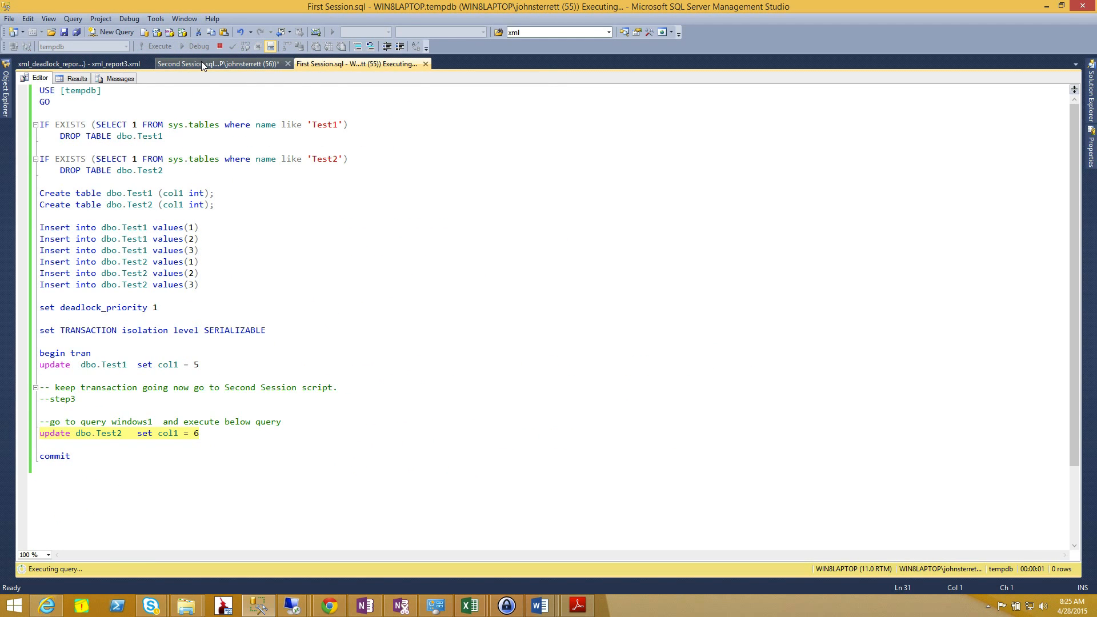
- Execute the first session's UPDATE dbo.Test2 SET col1 = 6, which stays blocked
left_click(217, 64)
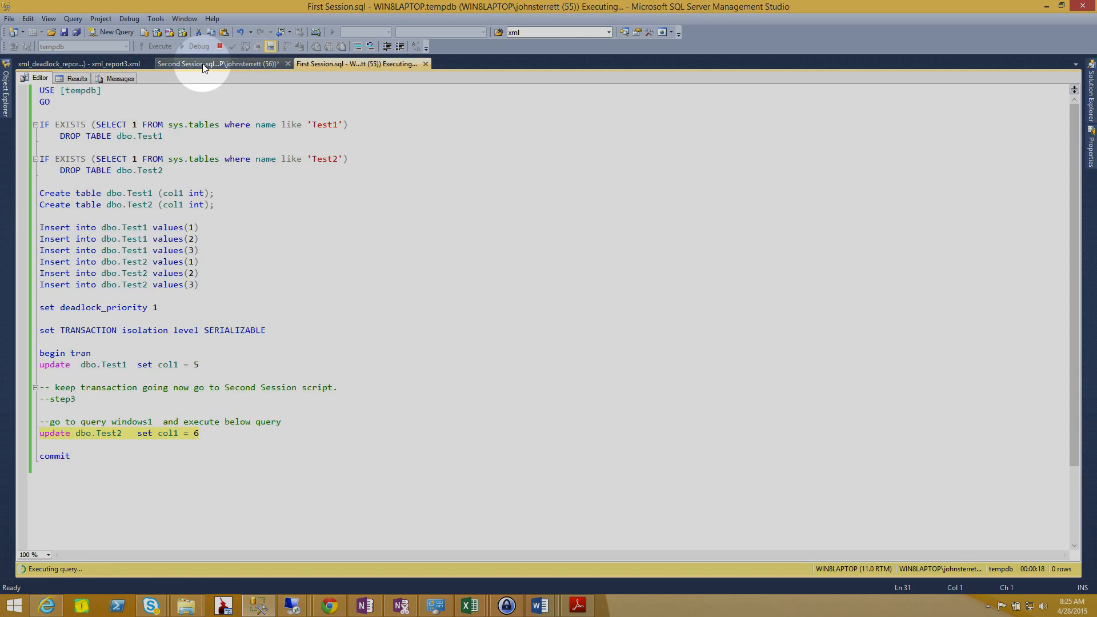
left_click(217, 64)
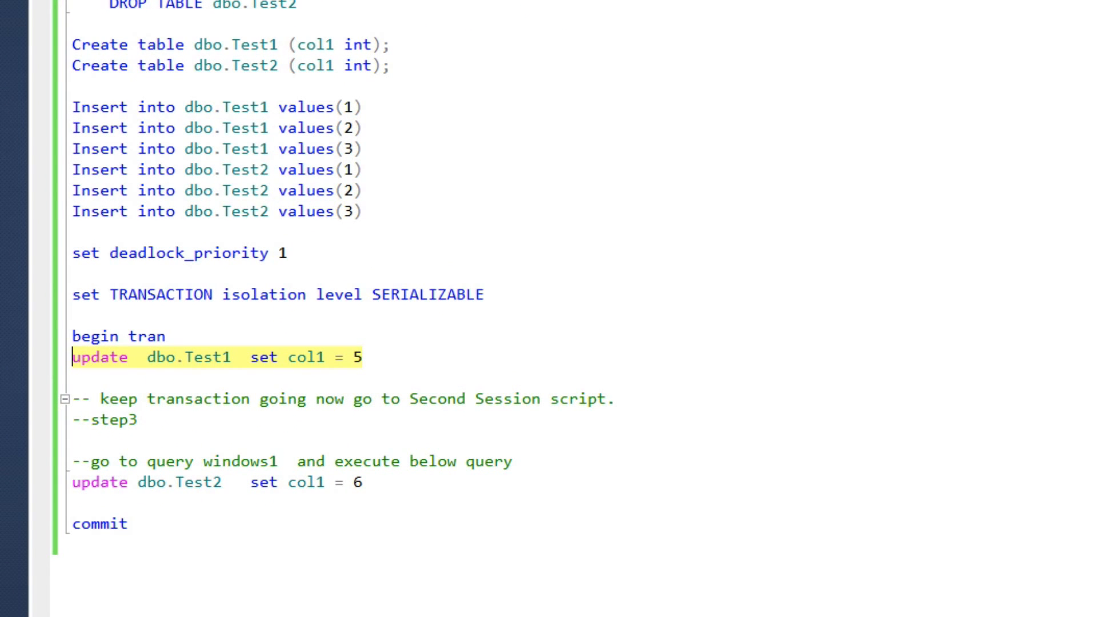
- Run the second session's UPDATE dbo.Test1 SET col1 = 3 and read error 1205 in the first session
left_click(371, 107)
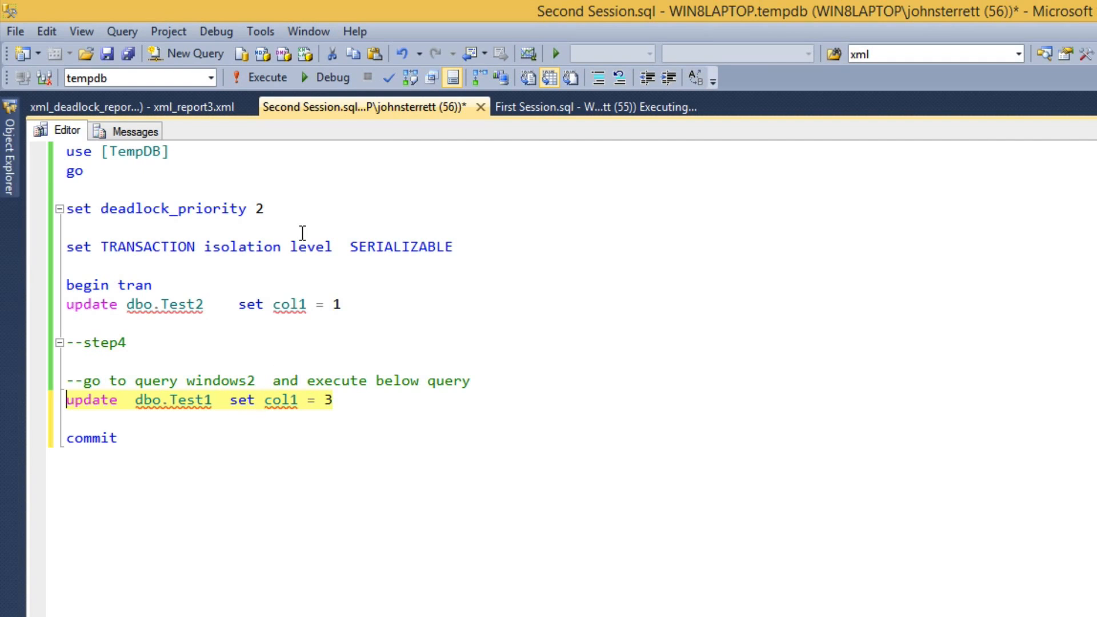
left_click(267, 76)
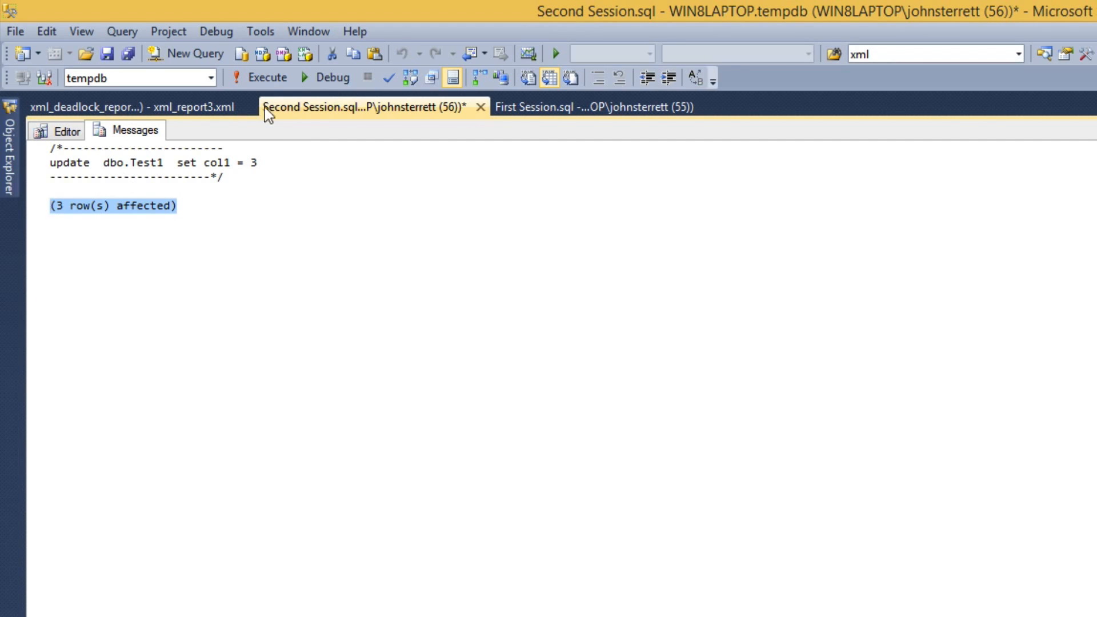
left_click(585, 108)
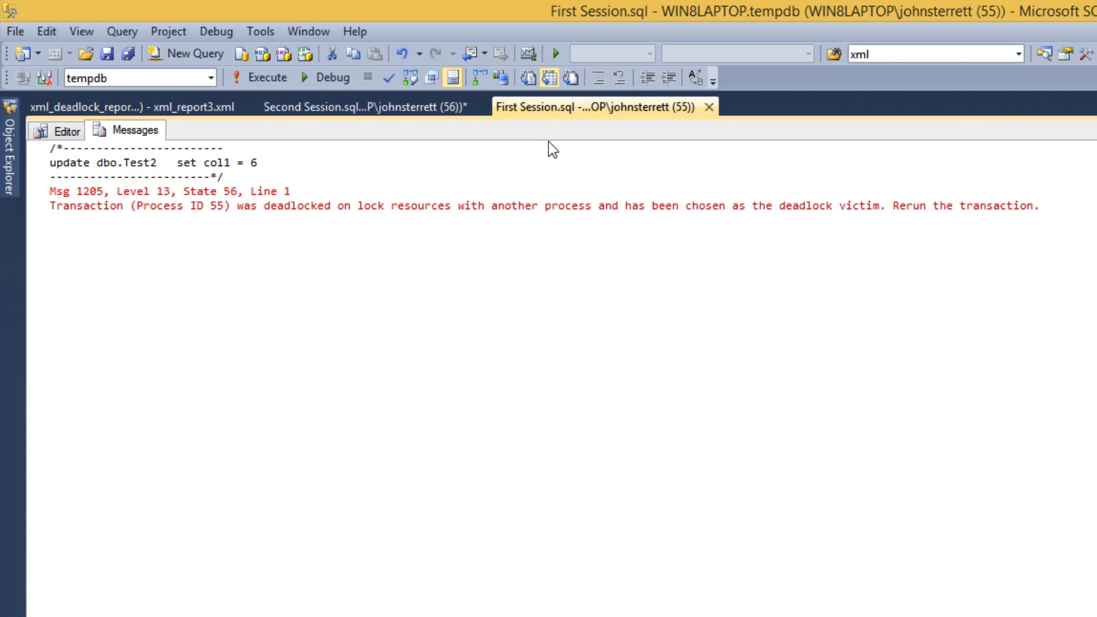
mouse_move(545, 135)
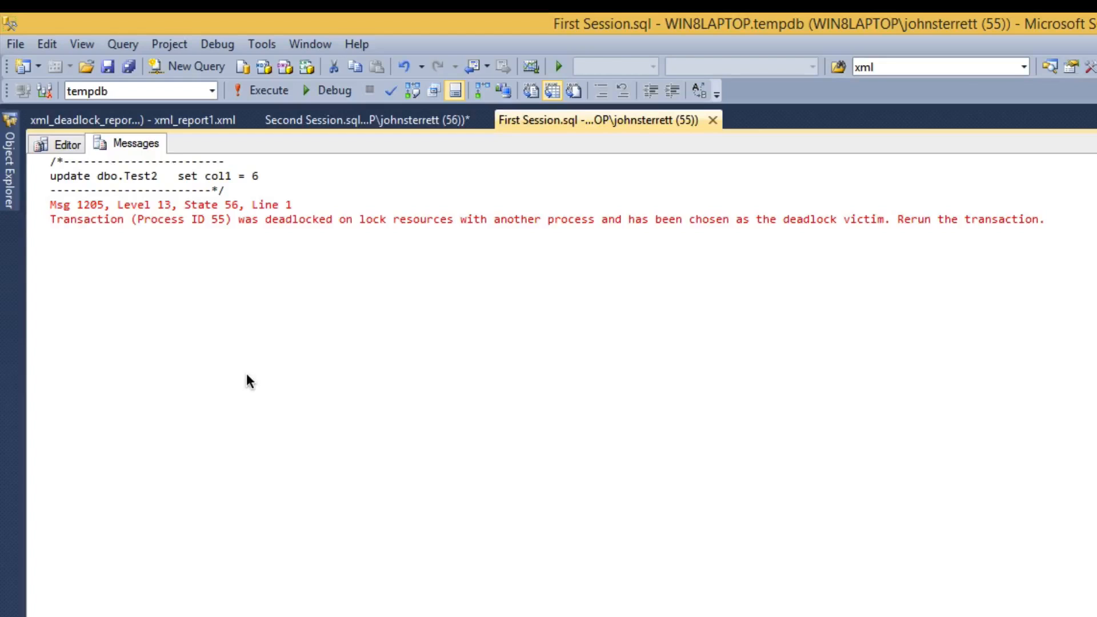
mouse_move(136, 281)
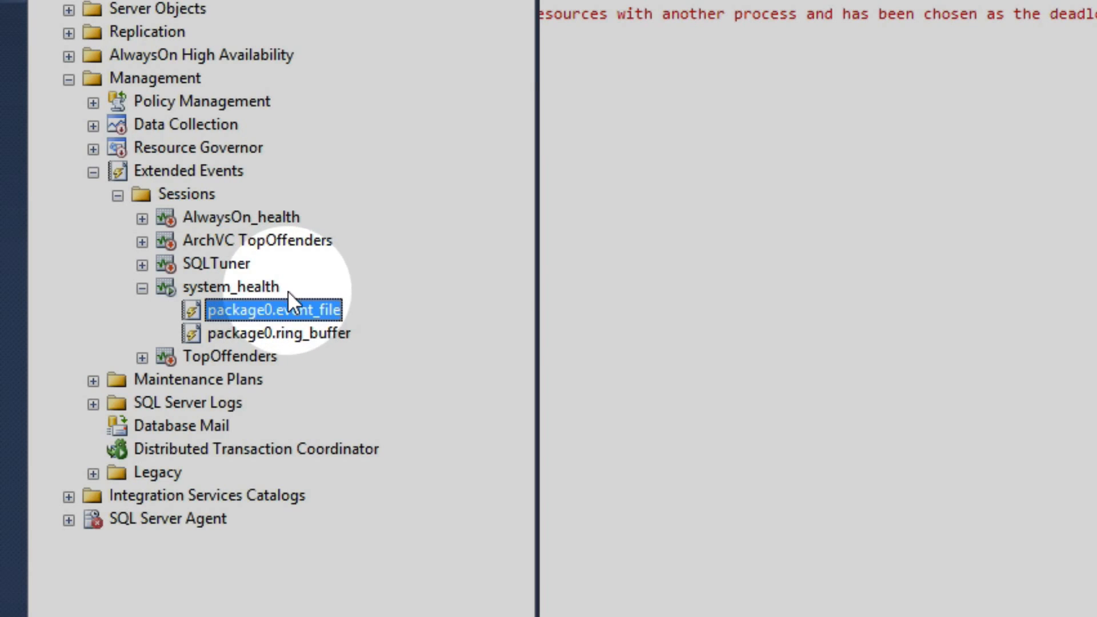
mouse_move(319, 323)
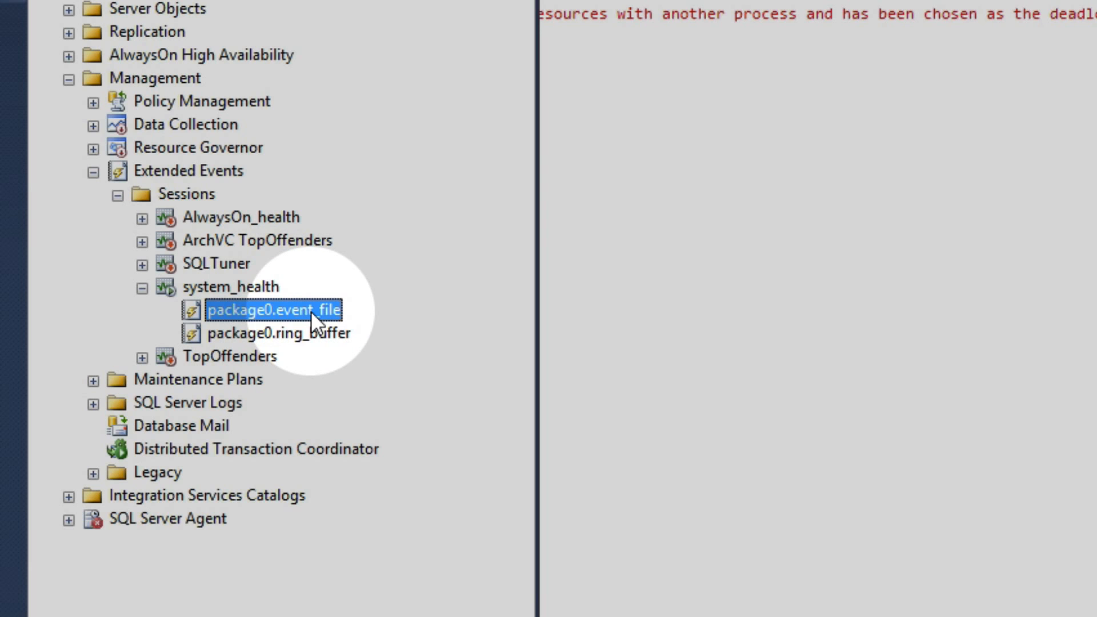
- Open package0.event_file under the system_health Extended Events session
double_click(273, 309)
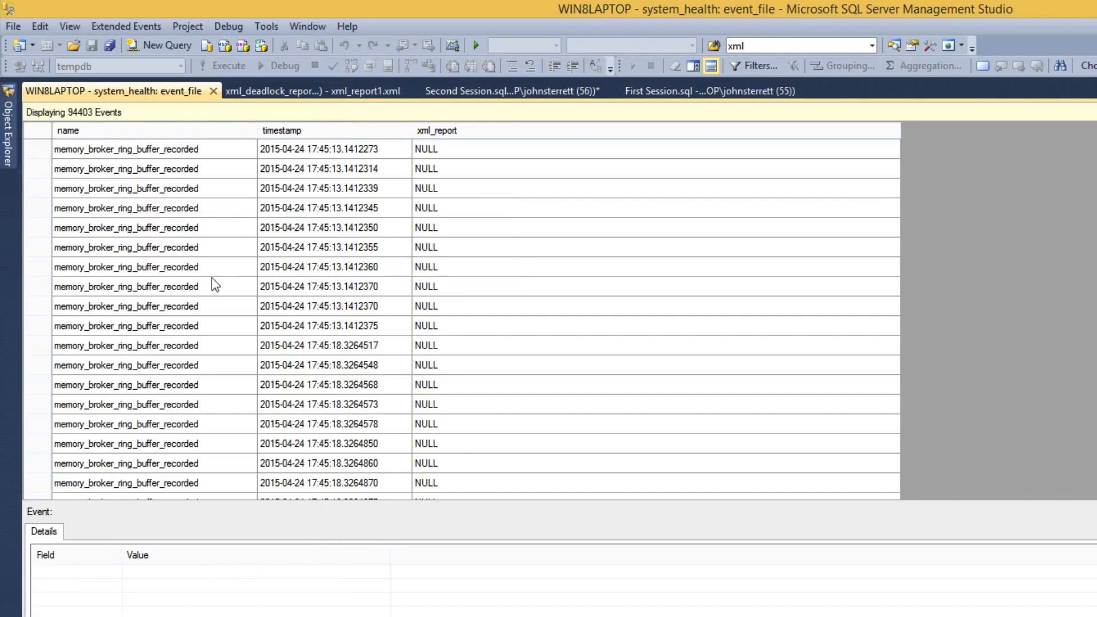
mouse_move(212, 189)
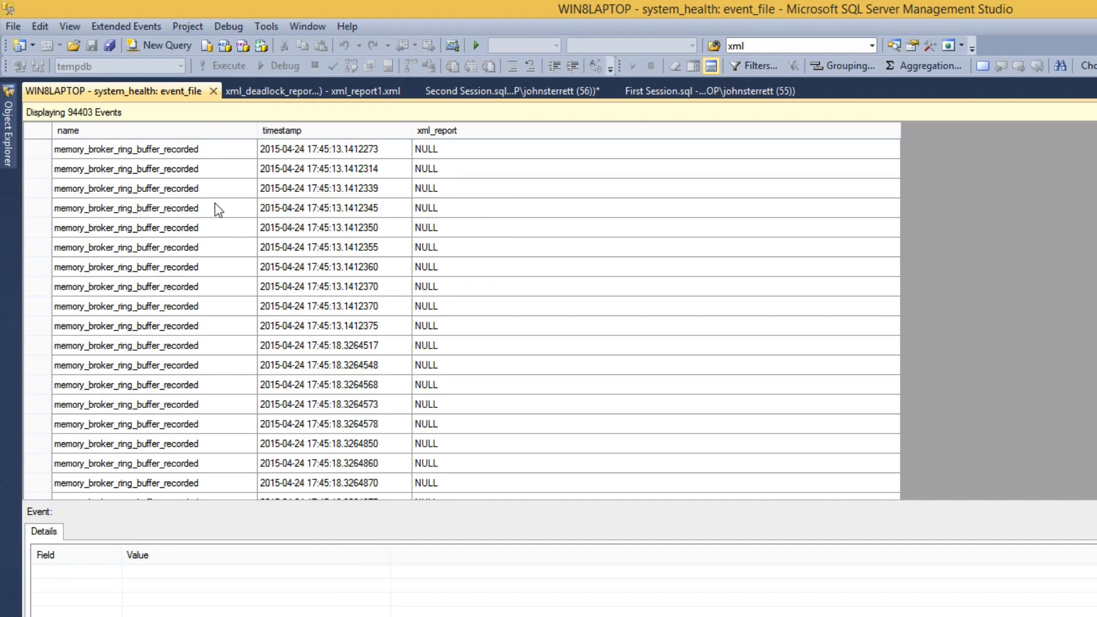
mouse_move(221, 208)
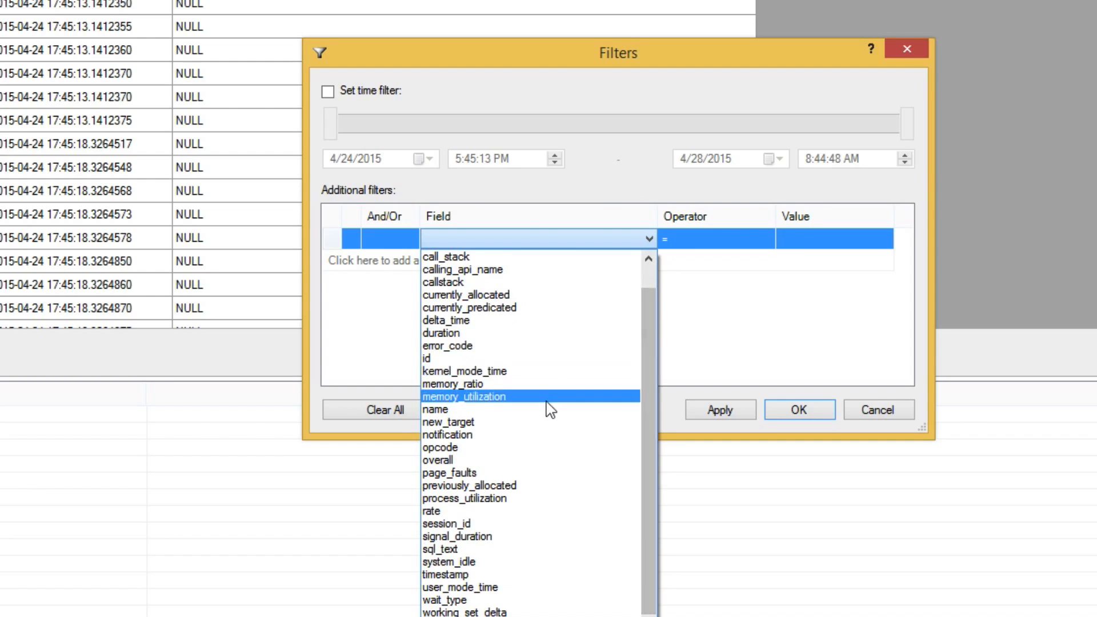
- Filter events to name Contains 'xml', leaving five xml_deadlock_report entries, and open the latest report
left_click(435, 409)
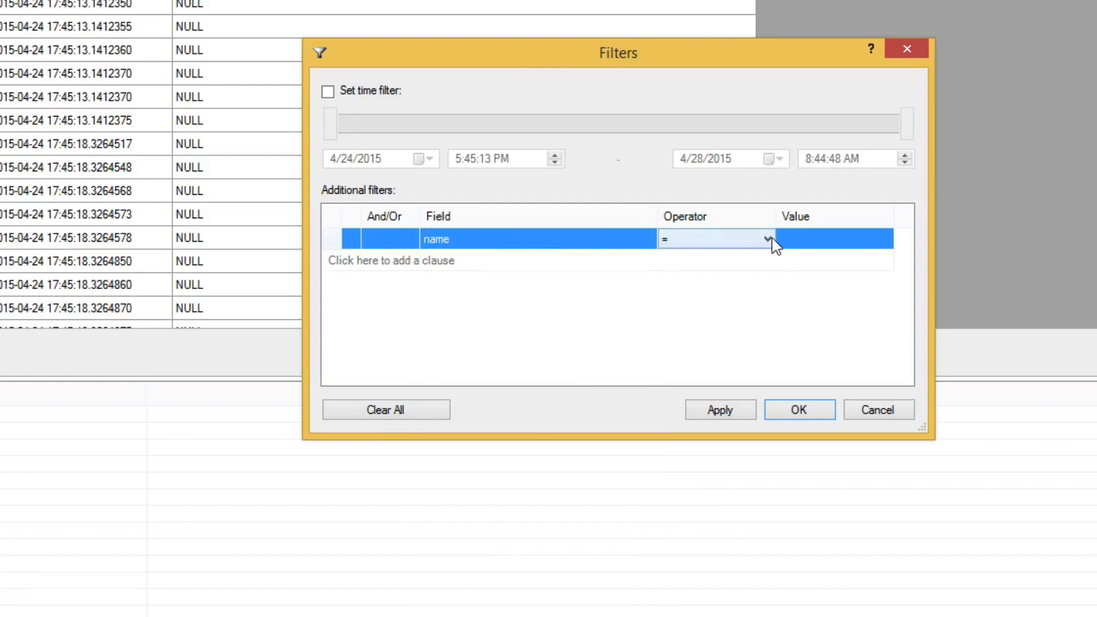
left_click(713, 239)
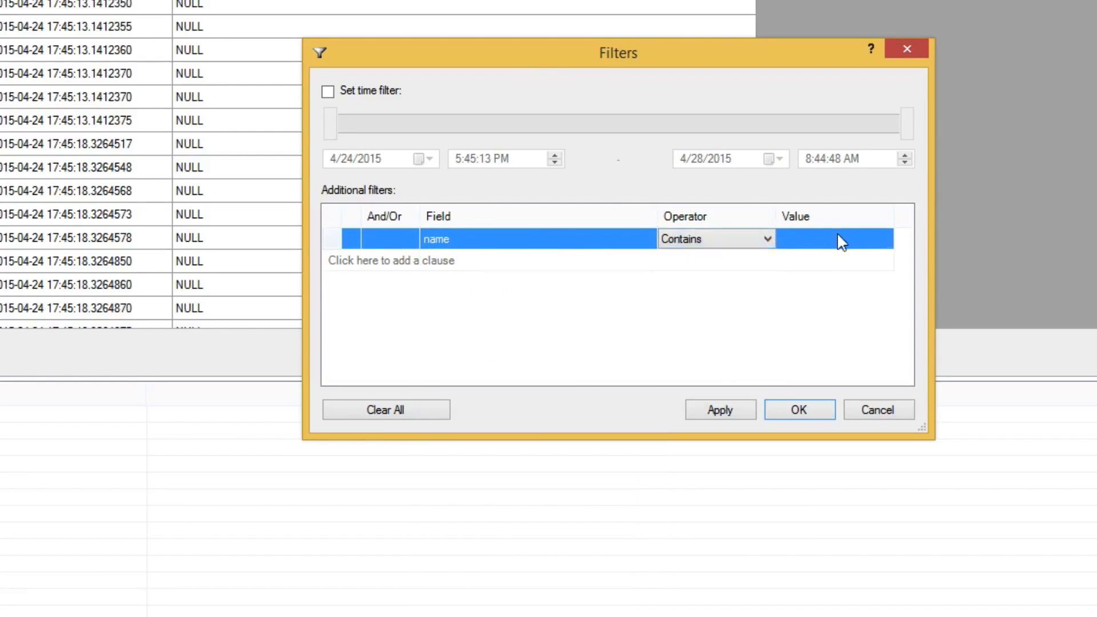
type("xml")
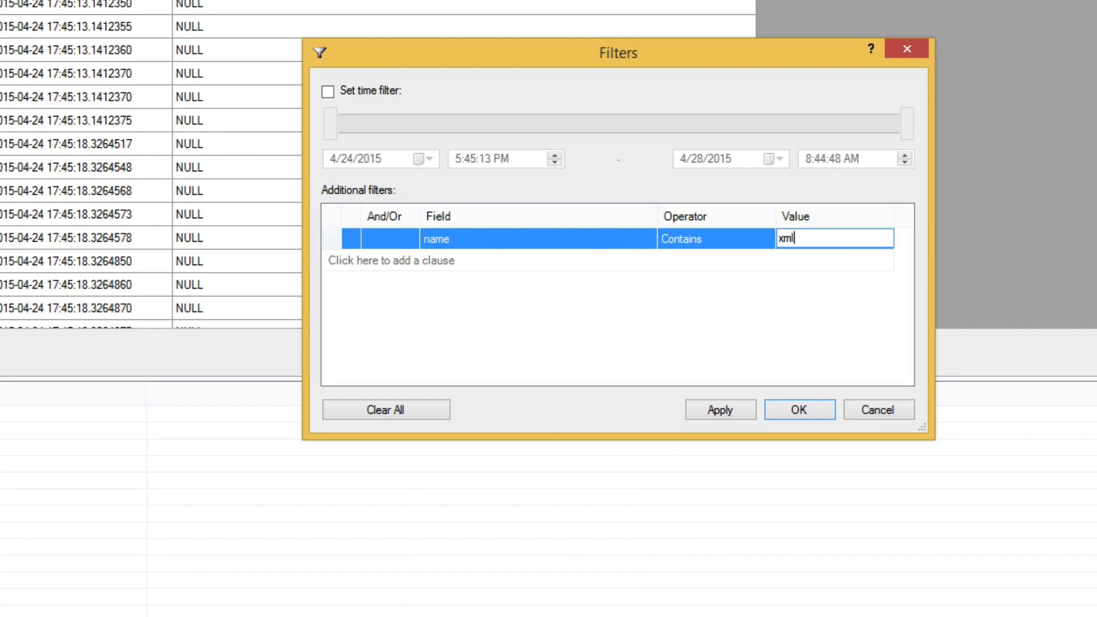
left_click(720, 409)
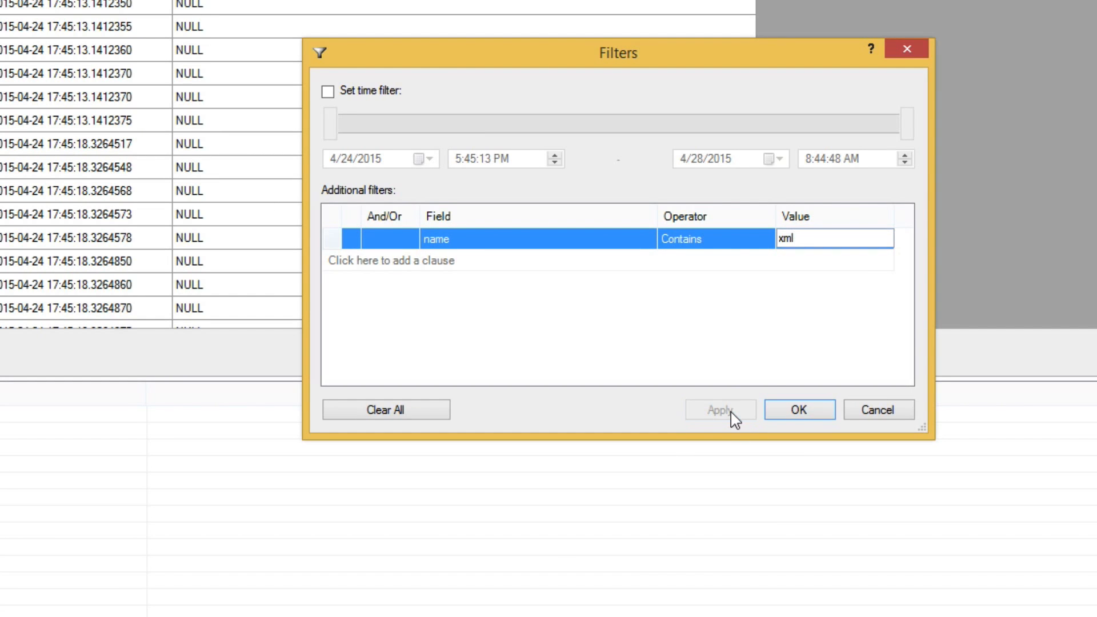
left_click(799, 409)
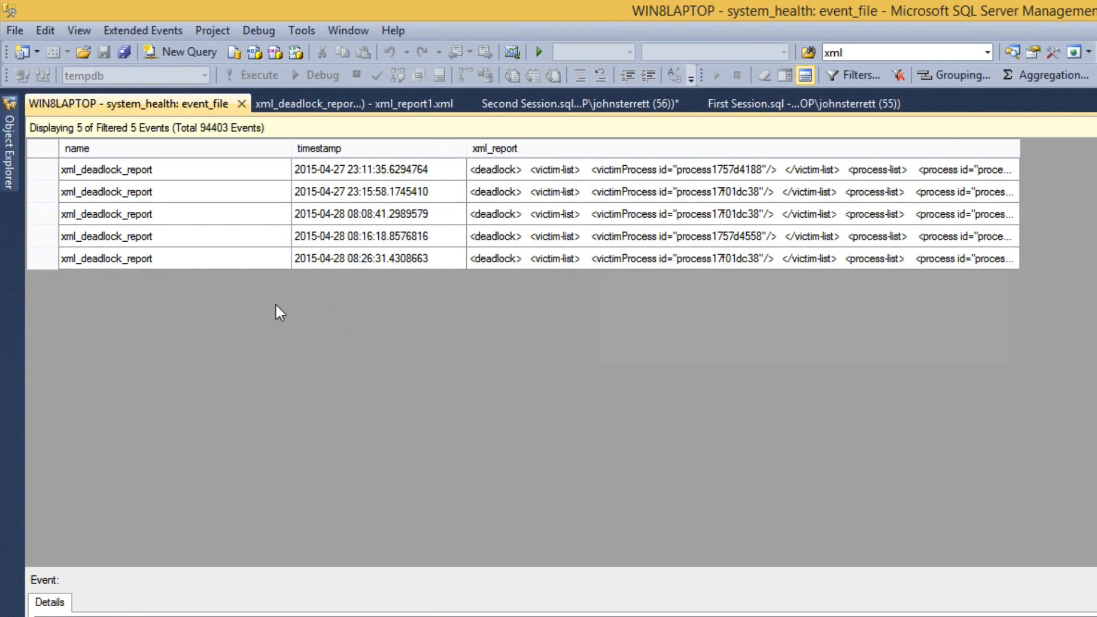
mouse_move(477, 312)
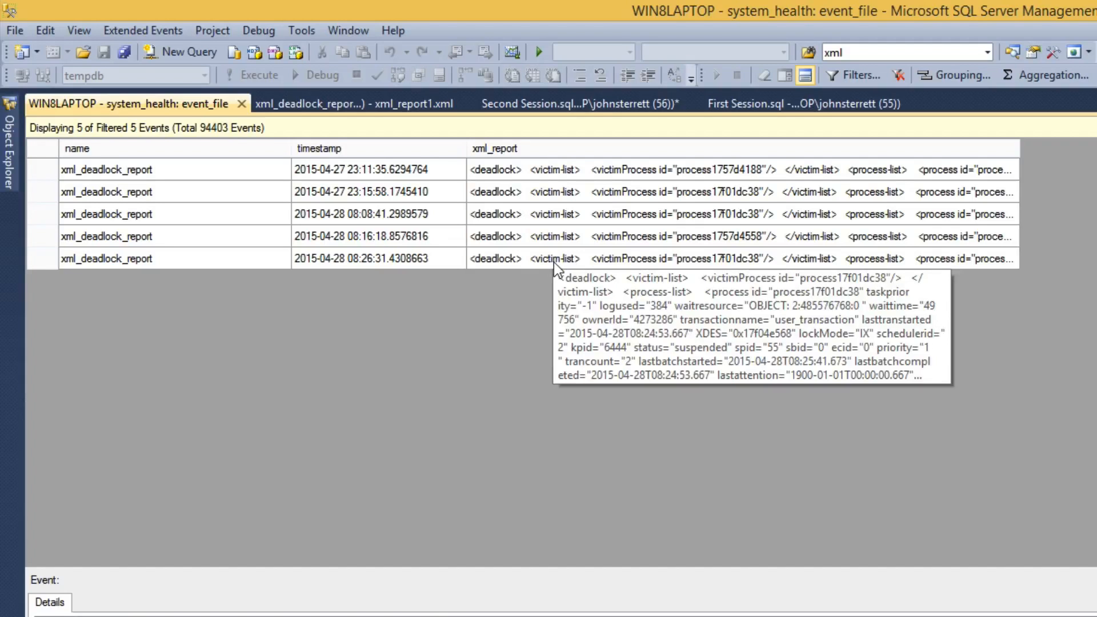
left_click(307, 104)
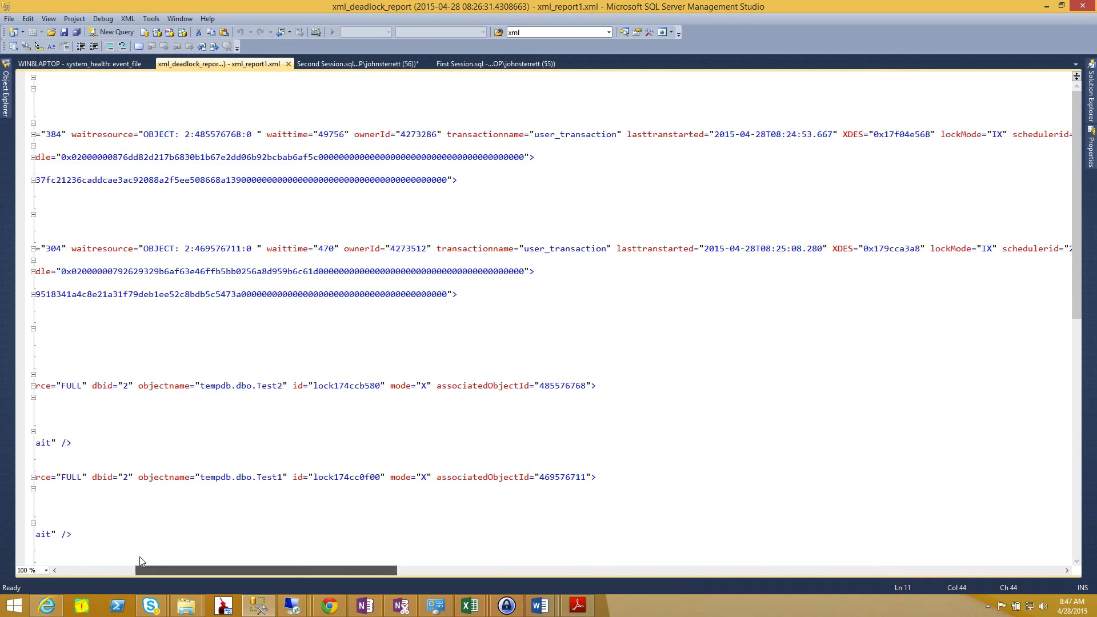
- Review the deadlock XML's process statements, resource list and clientapp details
scroll("left", 3)
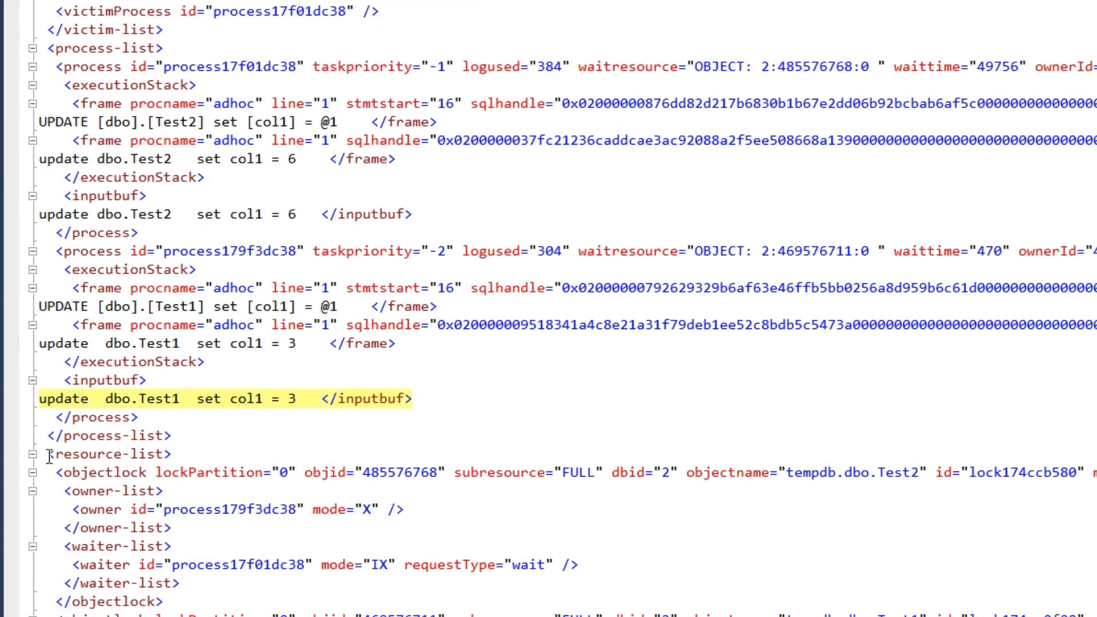
scroll("down", 3)
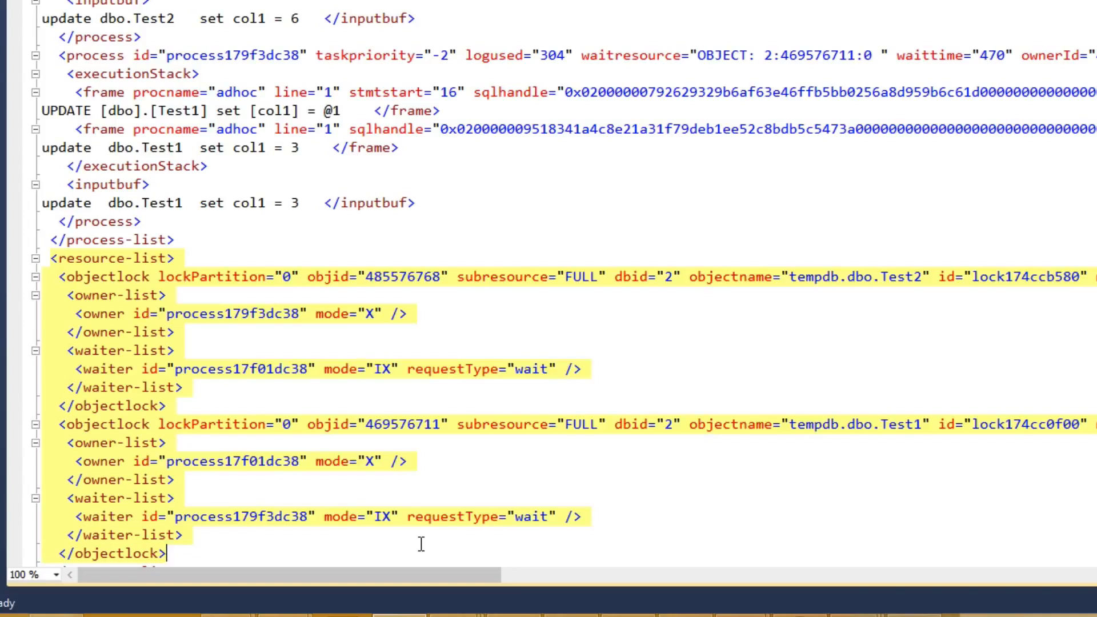
mouse_move(445, 482)
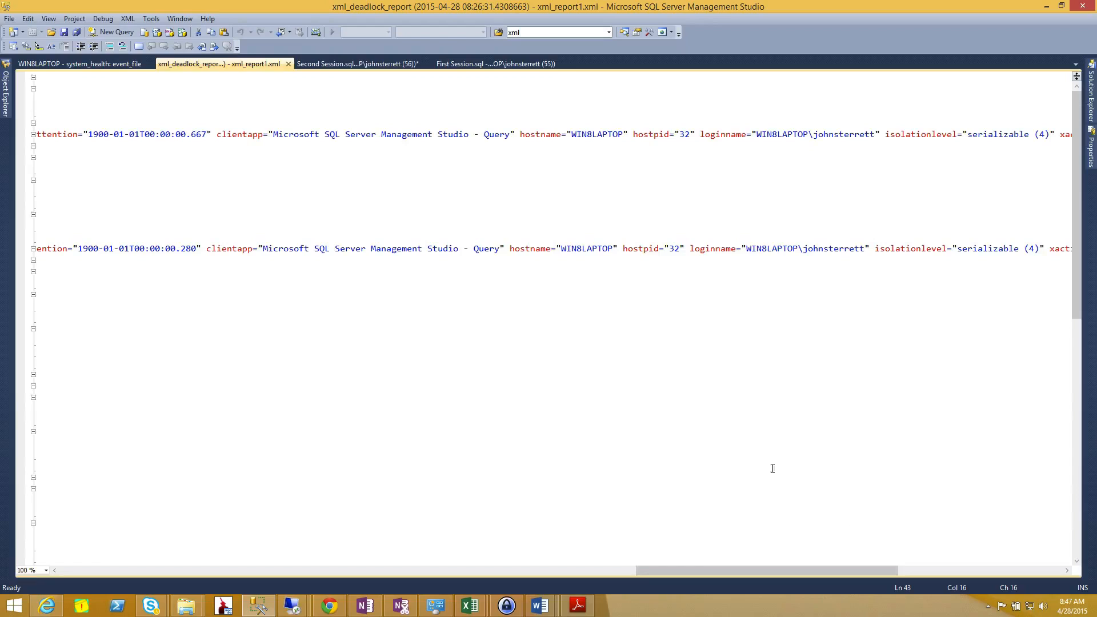
mouse_move(621, 320)
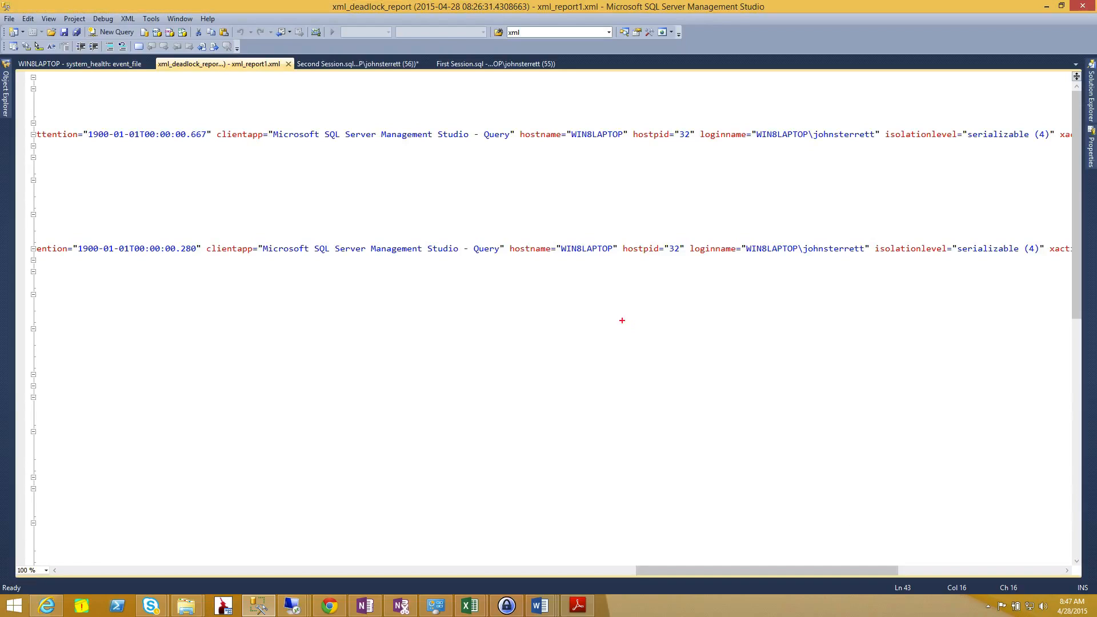
mouse_move(216, 124)
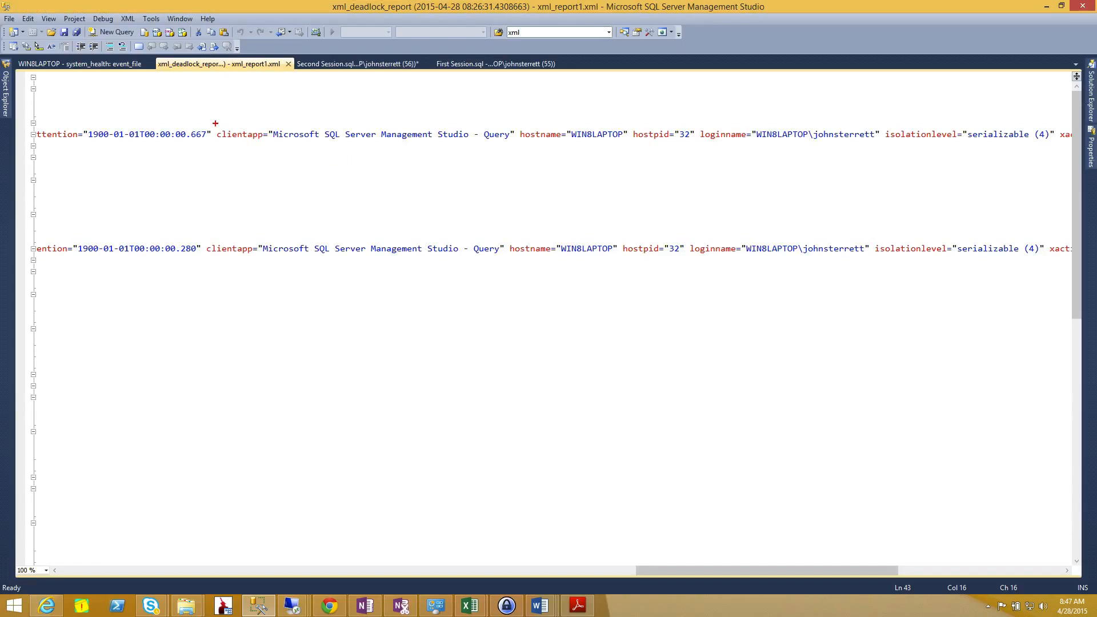
double_click(237, 134)
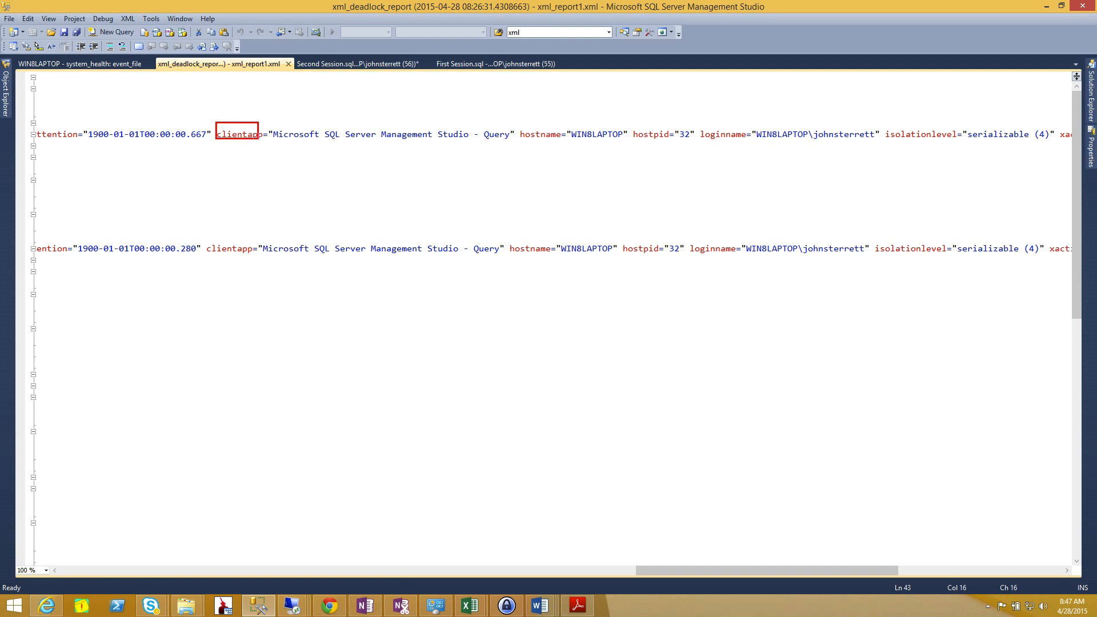